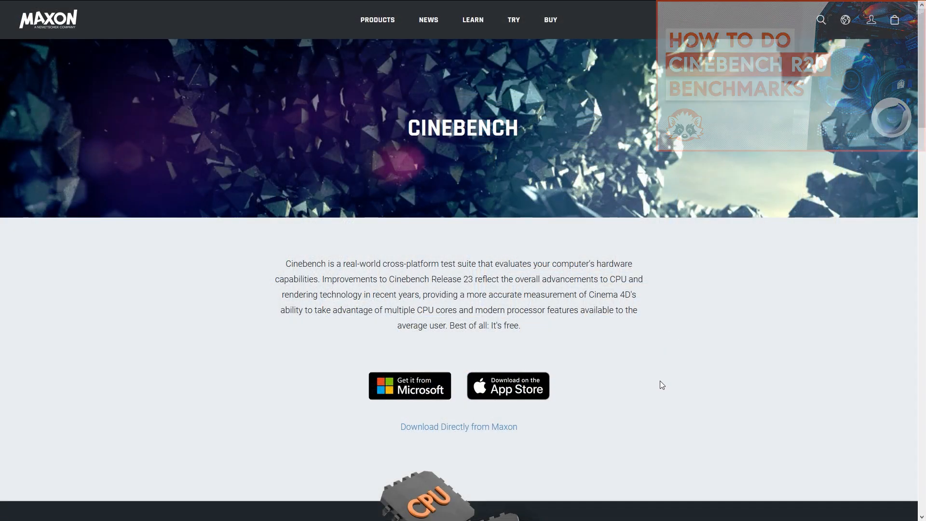
Reach the Cinema 4D R23 downloads page and bring the Cinebench Release 23 installers into view.
left_click(459, 427)
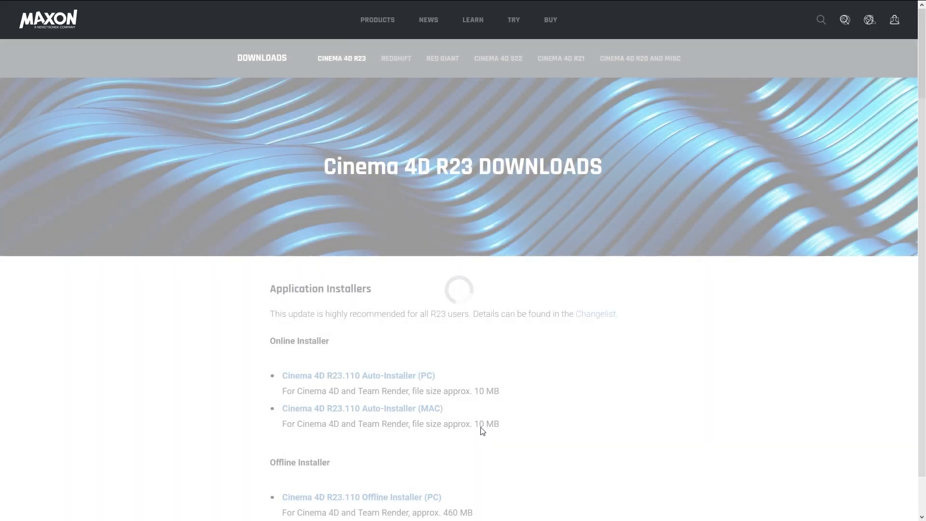
scroll("down", 3)
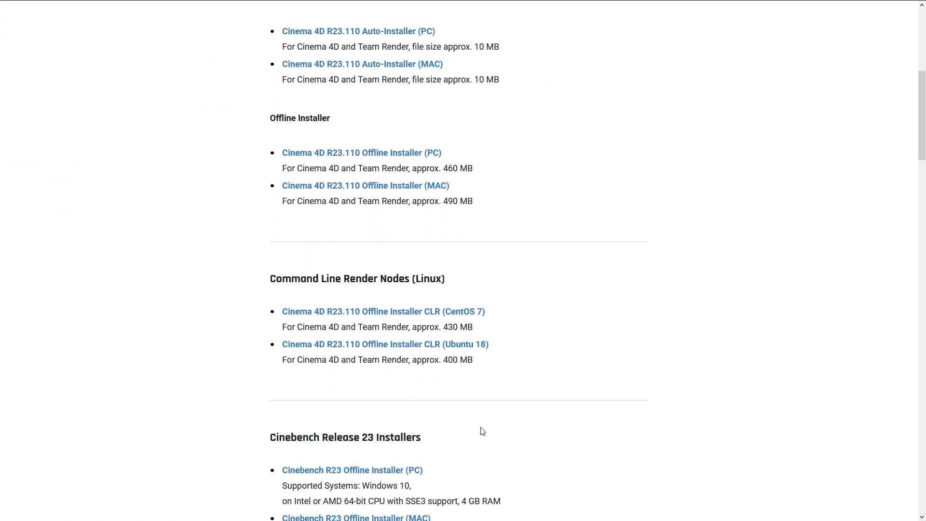
scroll("down", 3)
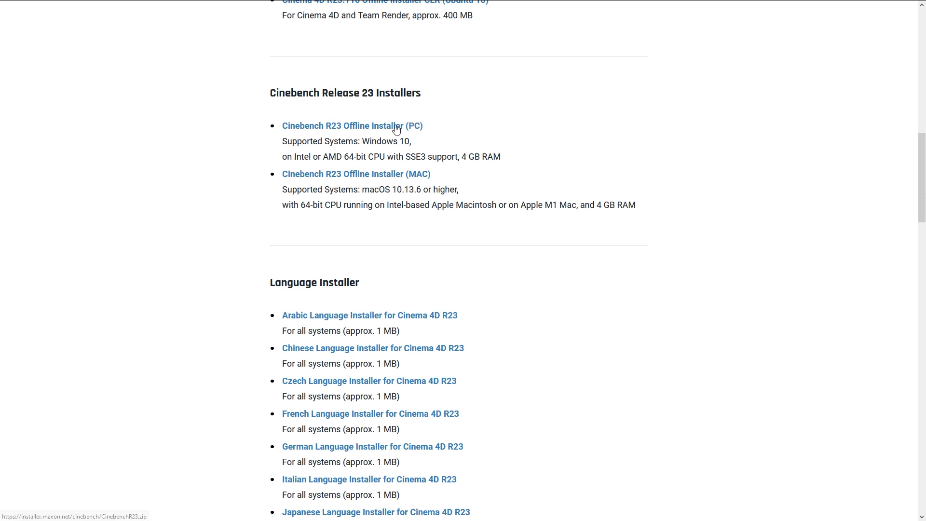
mouse_move(531, 151)
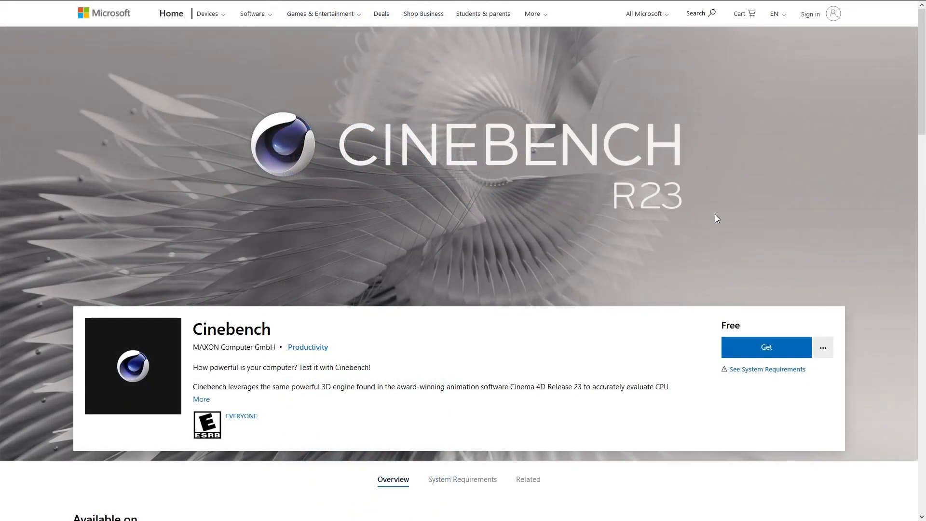
mouse_move(606, 211)
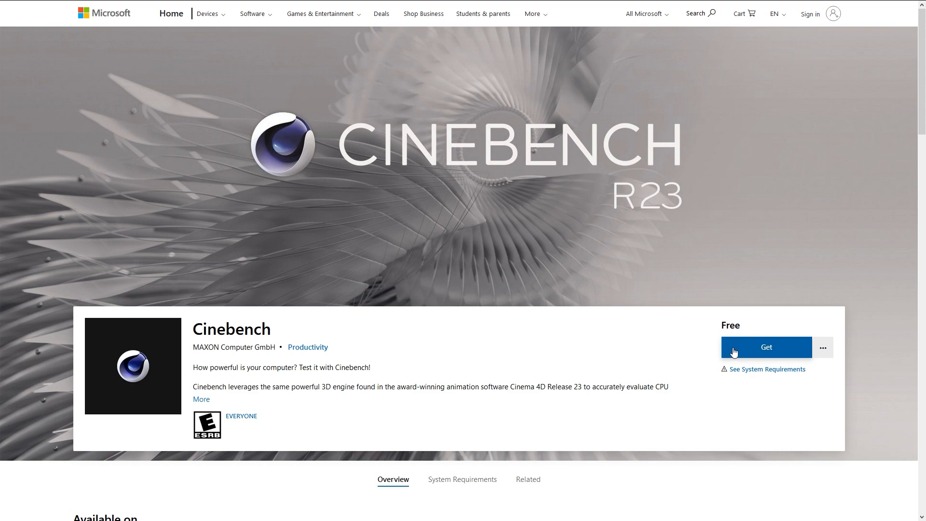
Get the free Cinebench R23 app from its Microsoft Store listing.
left_click(766, 347)
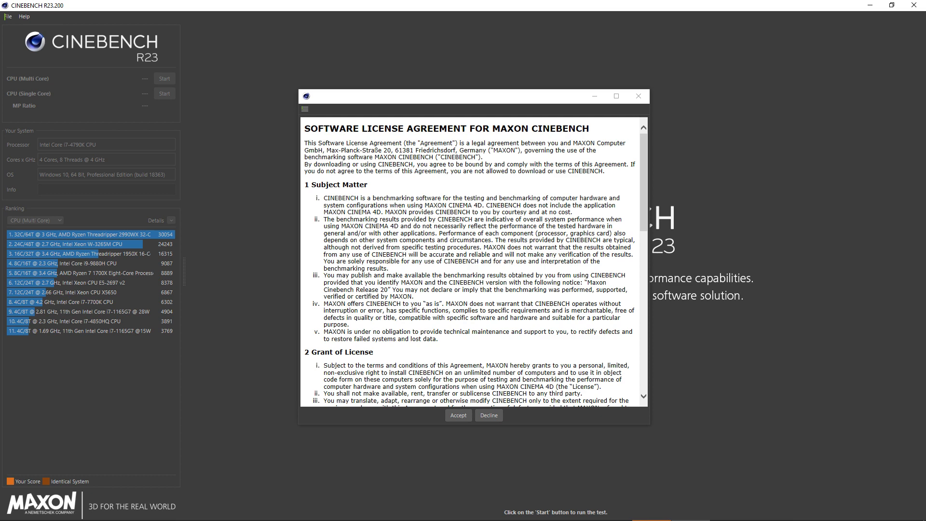
Accept the license agreement so the main window shows the 4344 pts multi-core score.
left_click(458, 415)
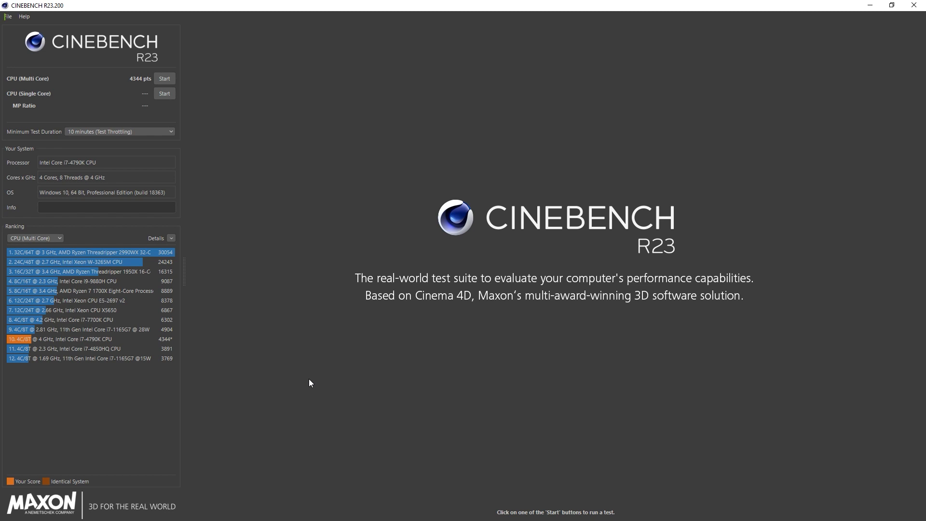
mouse_move(28, 17)
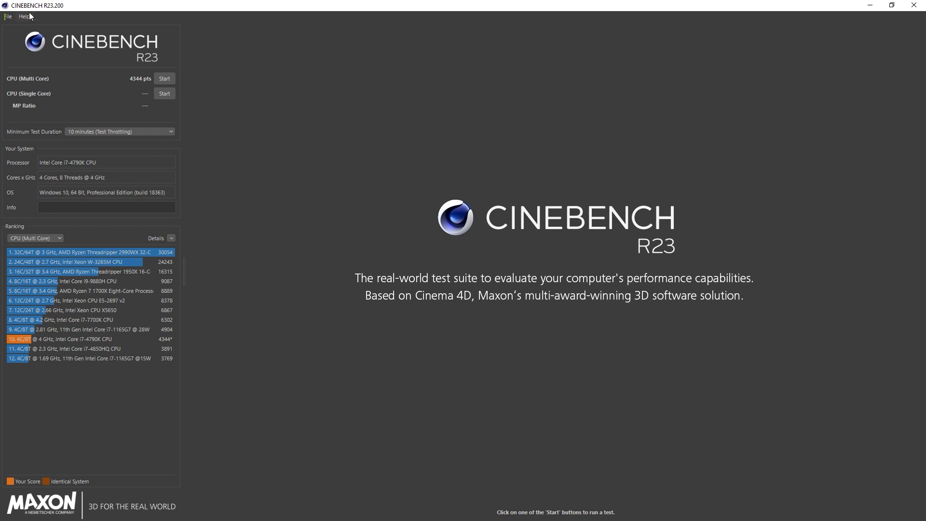
left_click(8, 16)
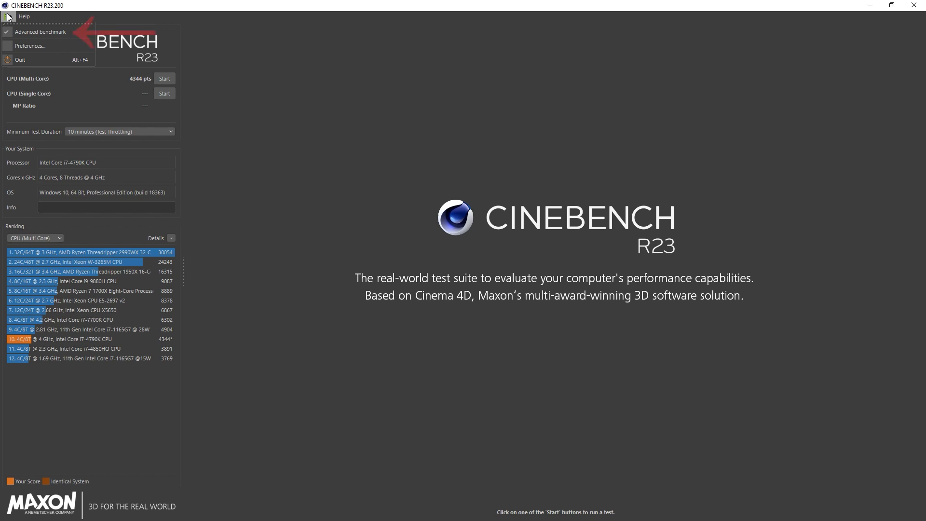
left_click(120, 131)
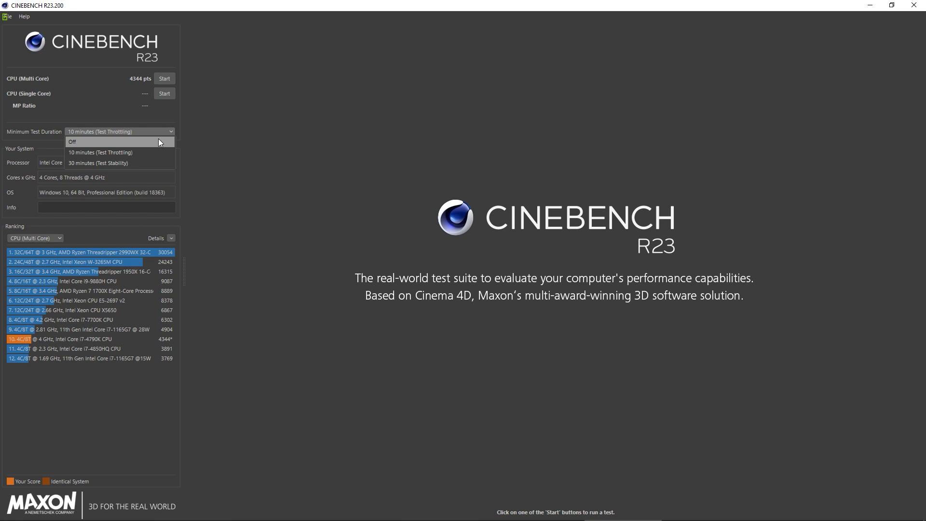
left_click(7, 17)
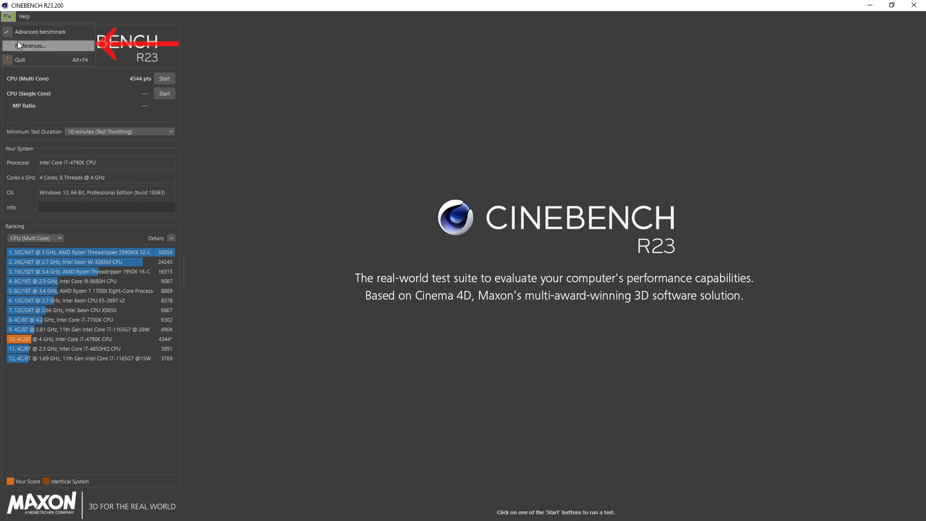
left_click(30, 46)
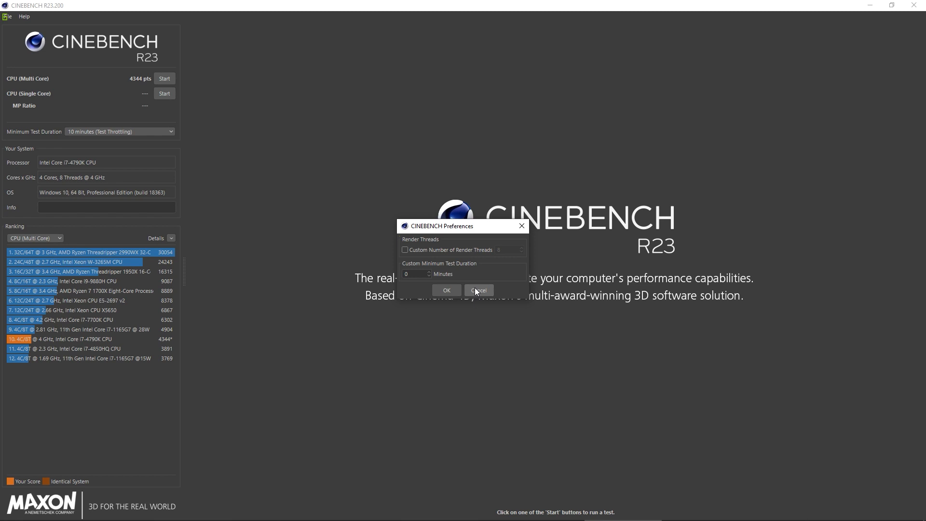
left_click(478, 290)
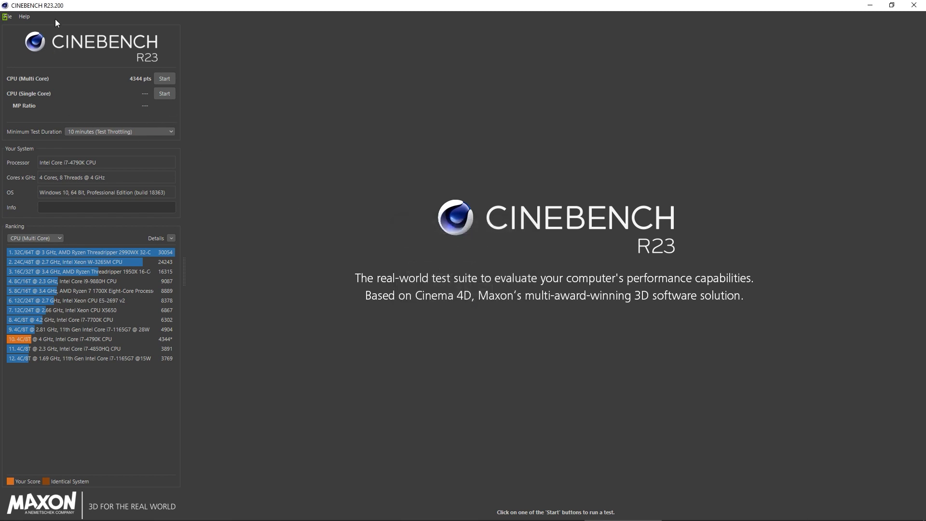
mouse_move(170, 107)
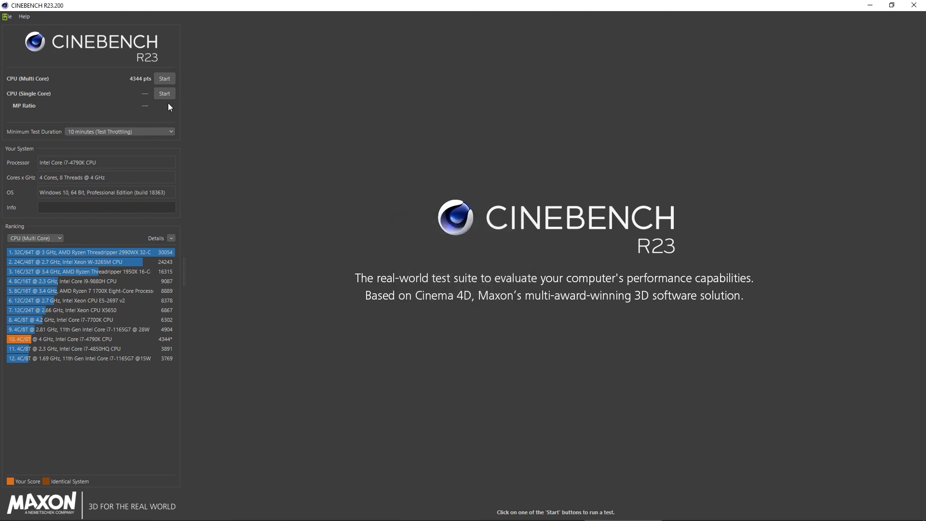
mouse_move(162, 83)
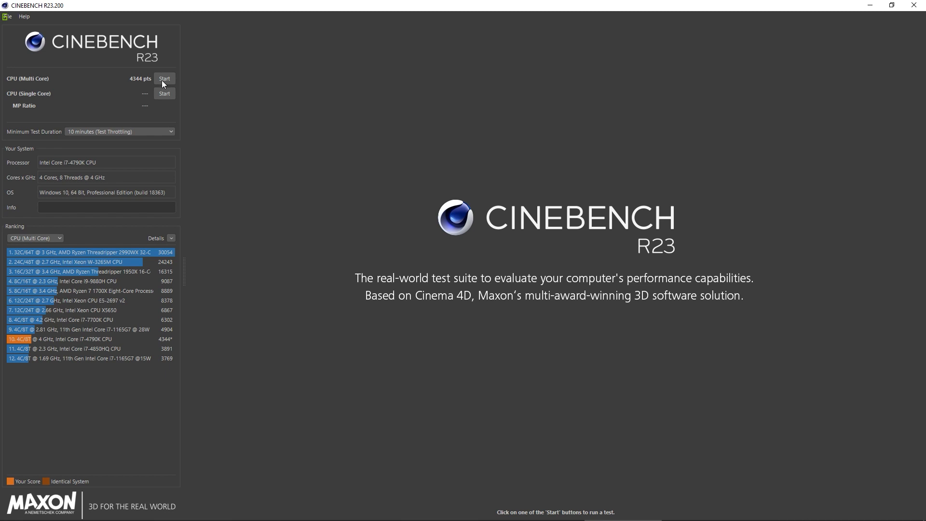
Set Minimum Test Duration to Off and launch the CPU (Multi Core) benchmark.
left_click(118, 131)
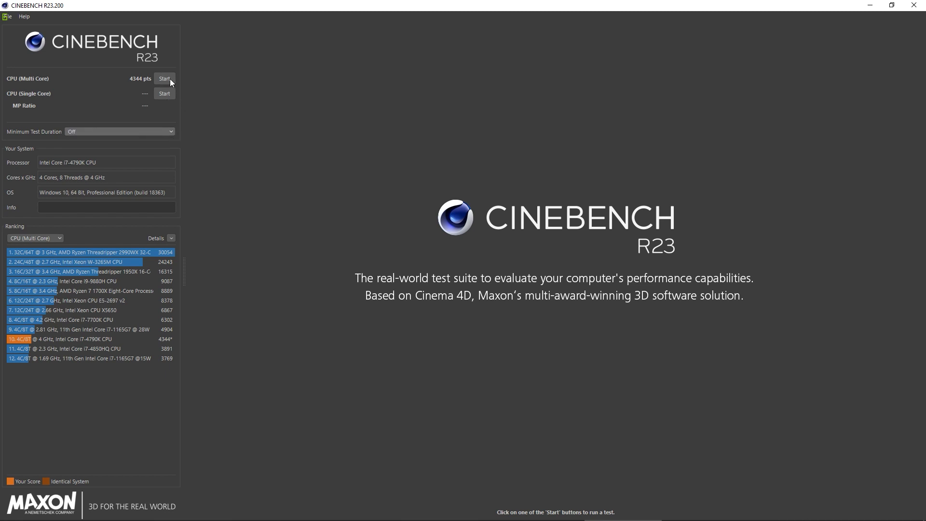
left_click(164, 78)
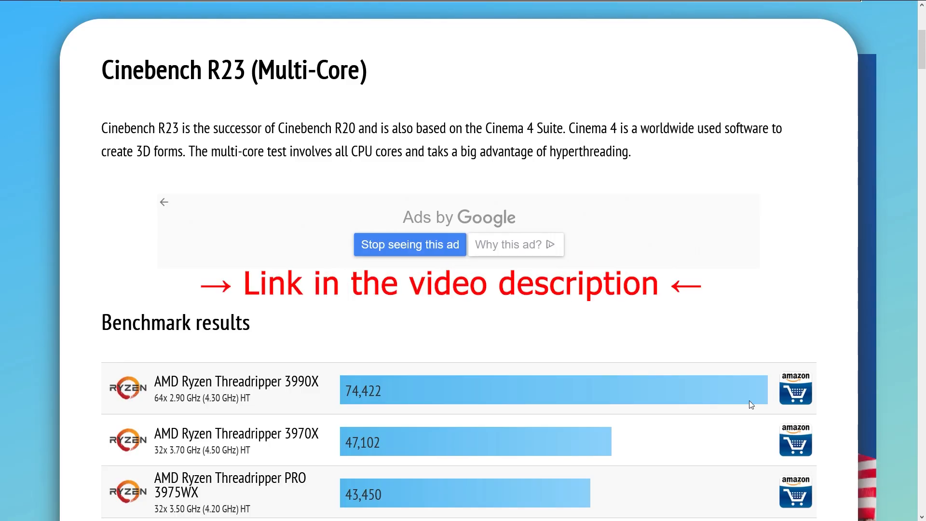
Scroll the multi-core results list down to the Intel Core i7-4790K entry at 4,936.
scroll("down", 3)
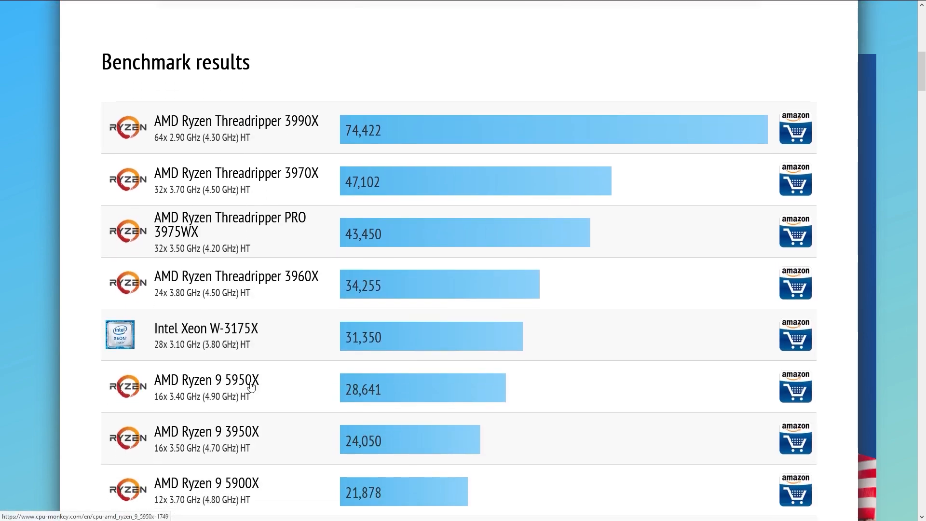
scroll("down", 3)
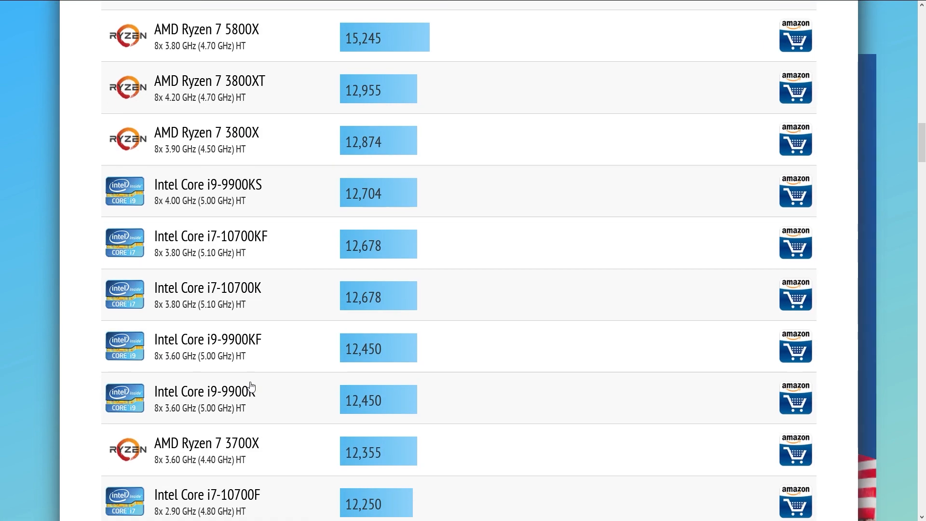
scroll("down", 3)
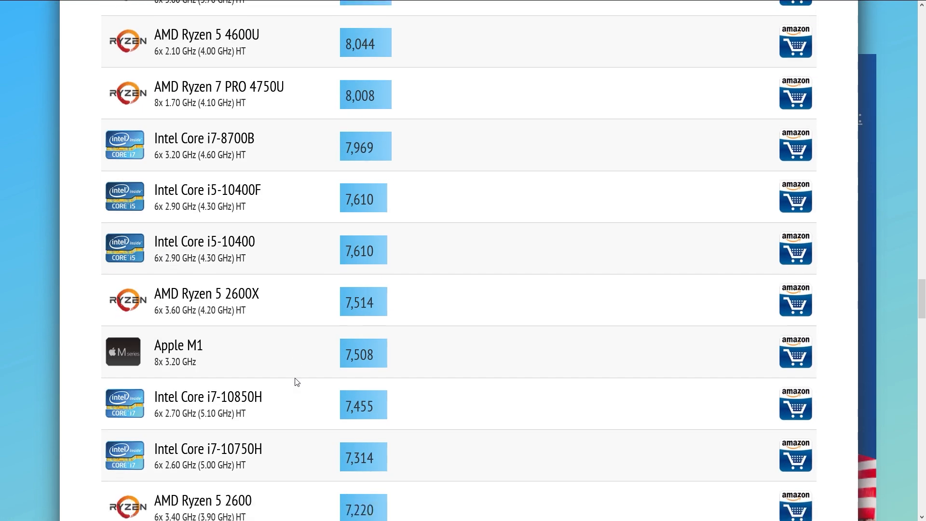
scroll("down", 3)
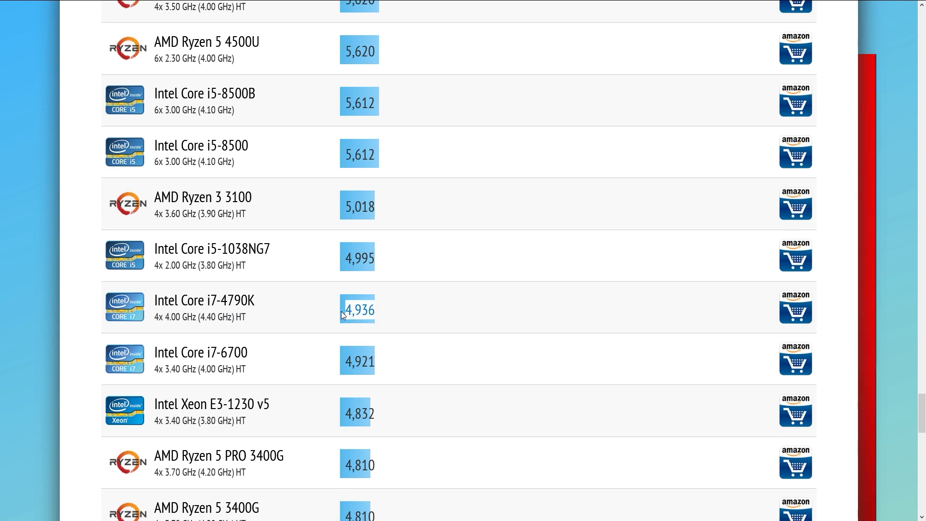
mouse_move(401, 315)
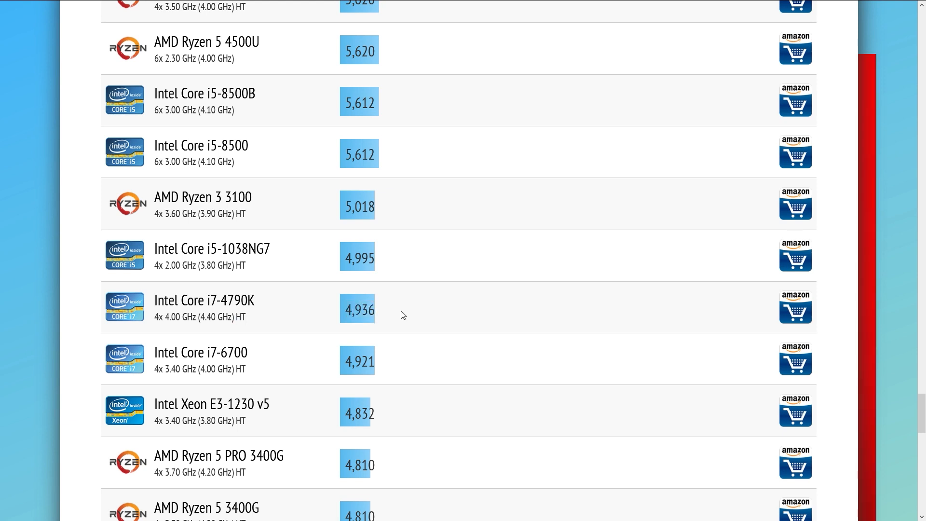